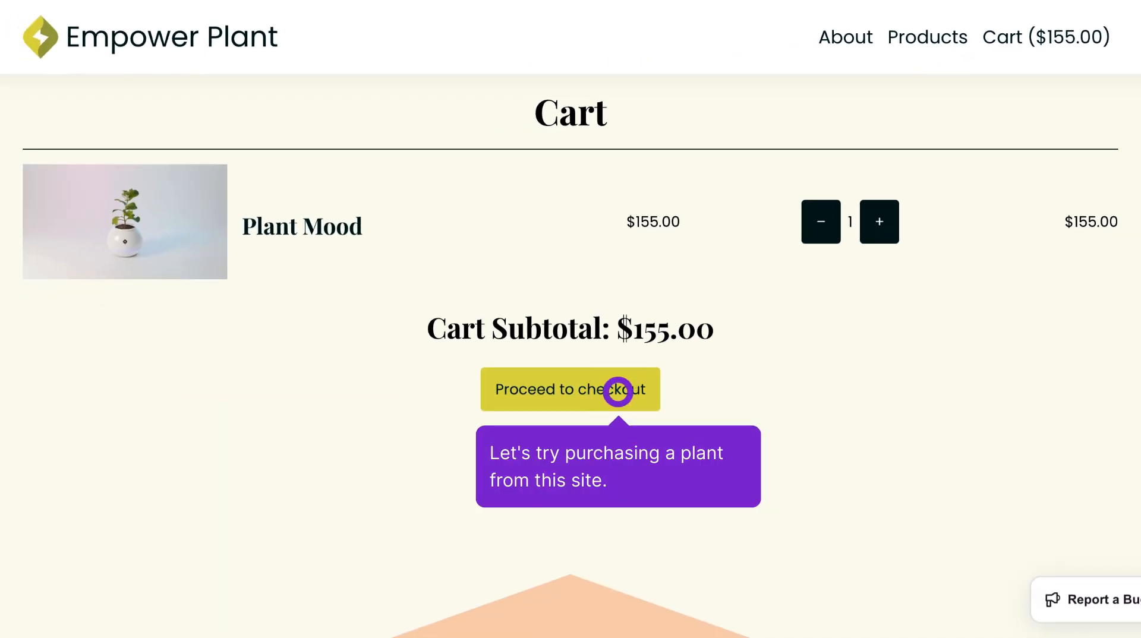
Proceed to checkout for the Plant Mood order and submit the filled shipping form
left_click(570, 389)
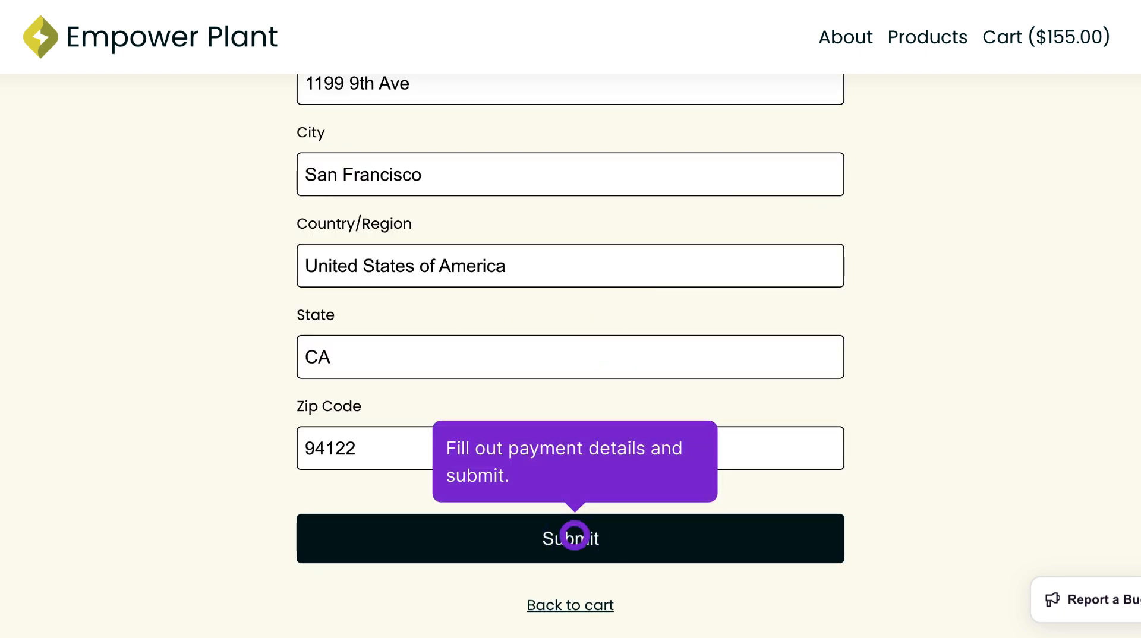
left_click(570, 539)
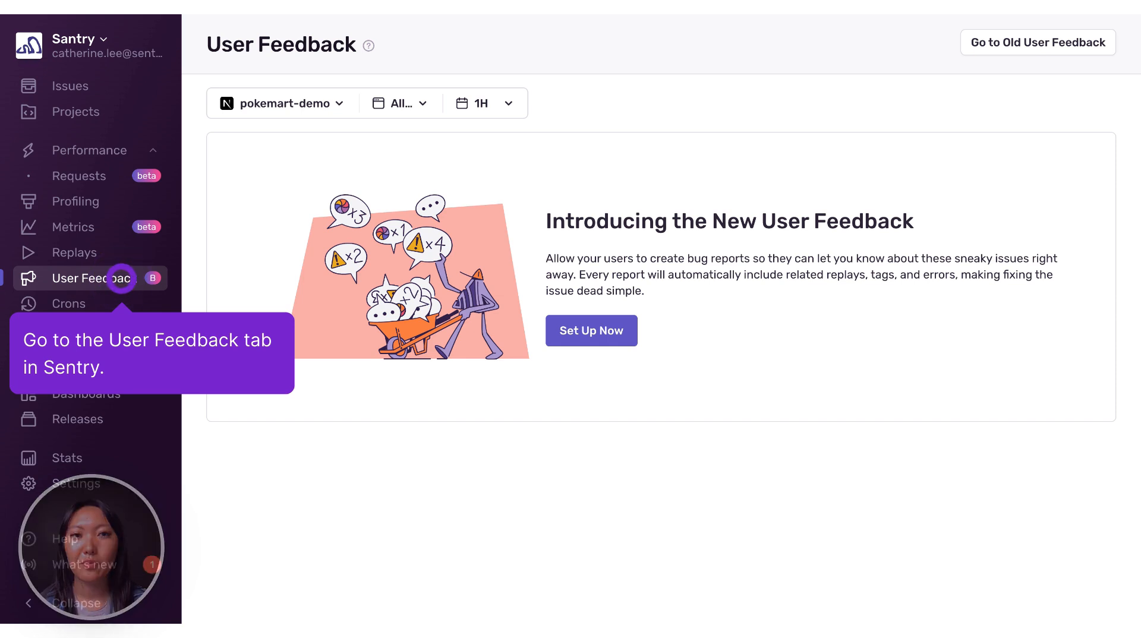
Start setting up User Feedback for the pokemart-demo project
left_click(91, 278)
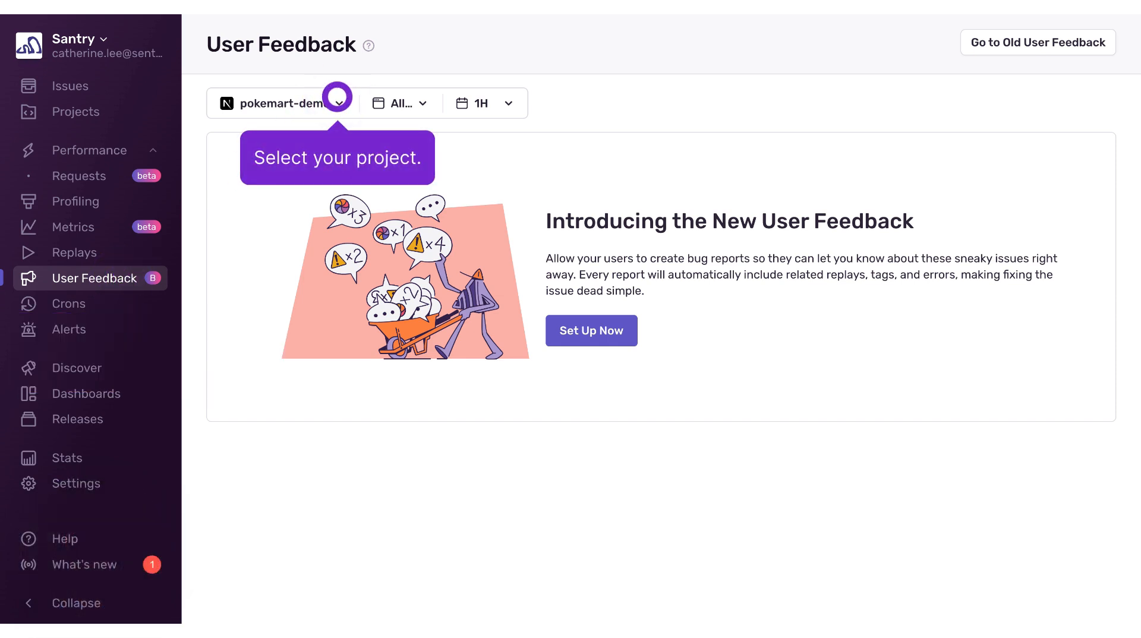
left_click(335, 103)
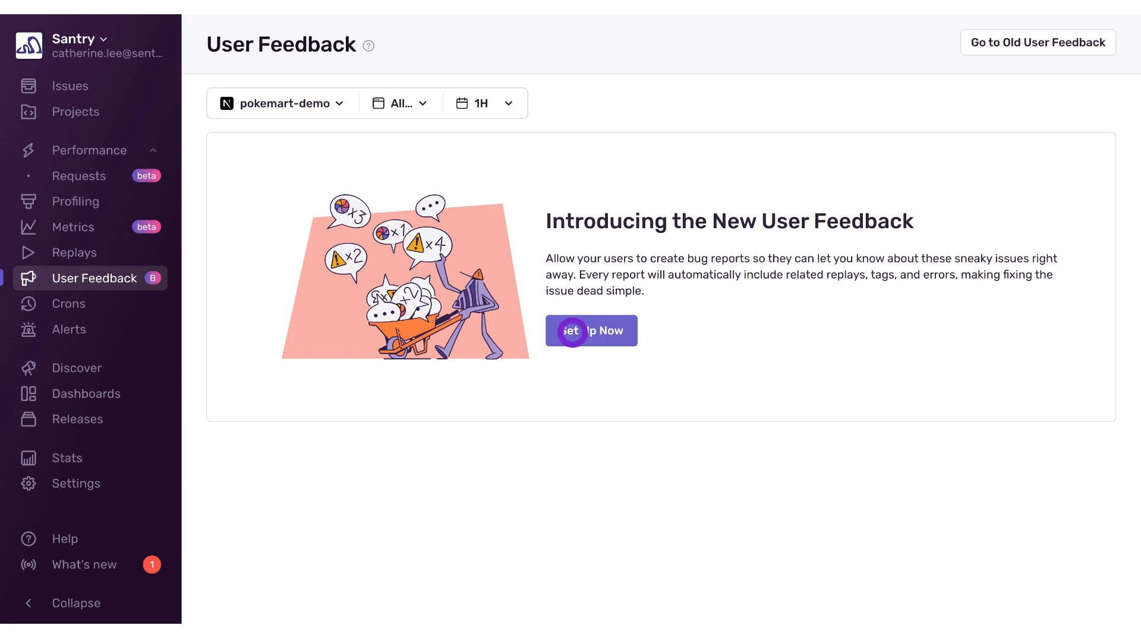
left_click(591, 330)
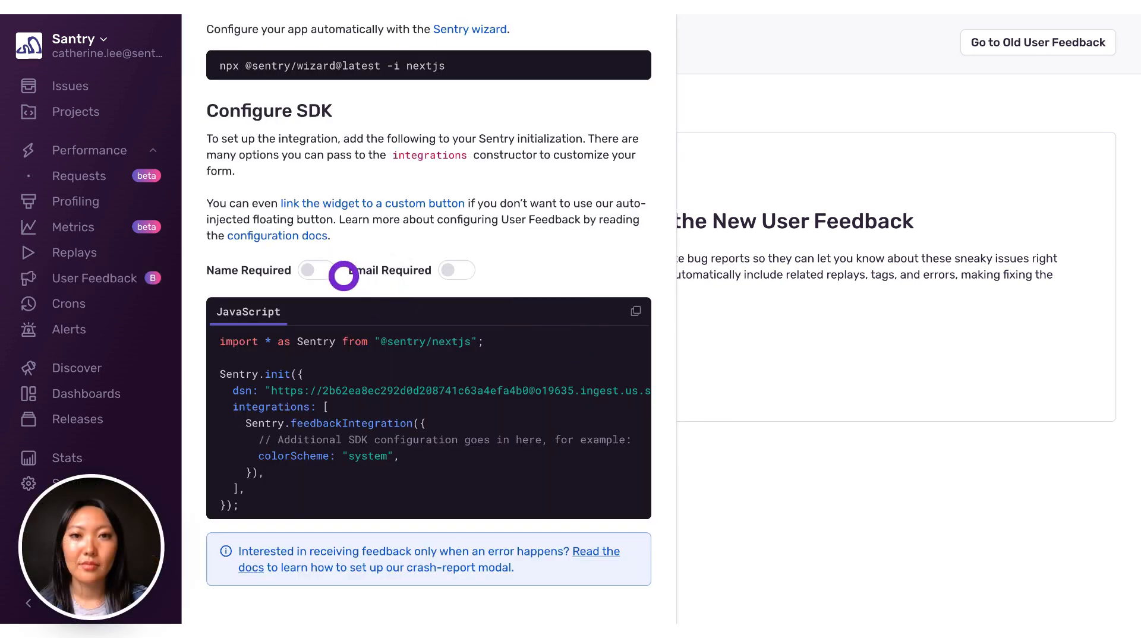
left_click(314, 270)
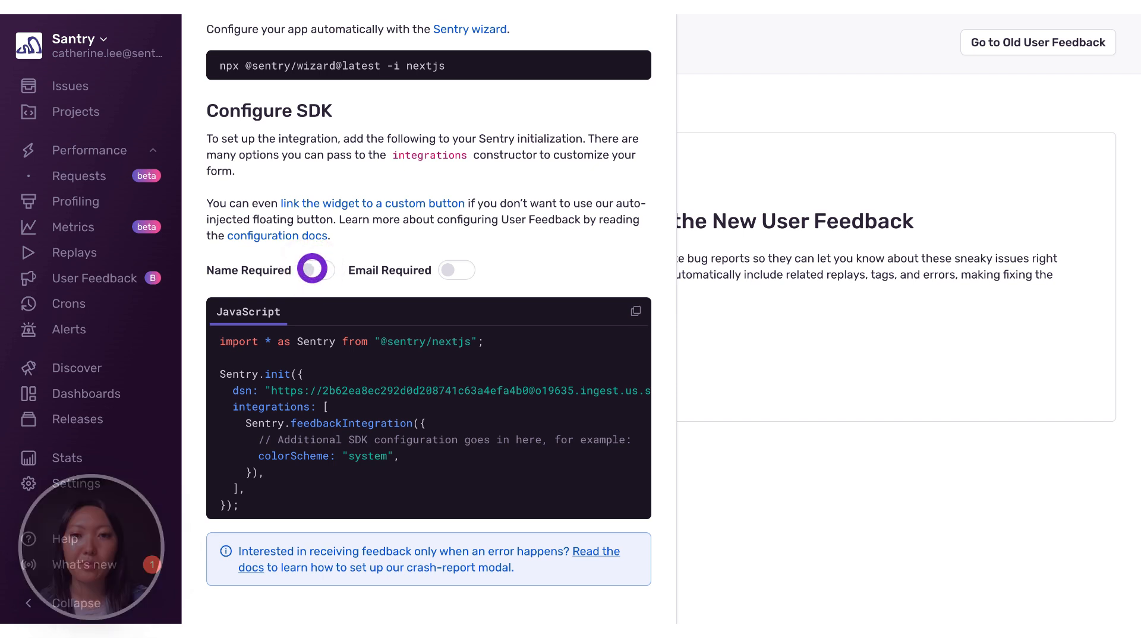
left_click(311, 269)
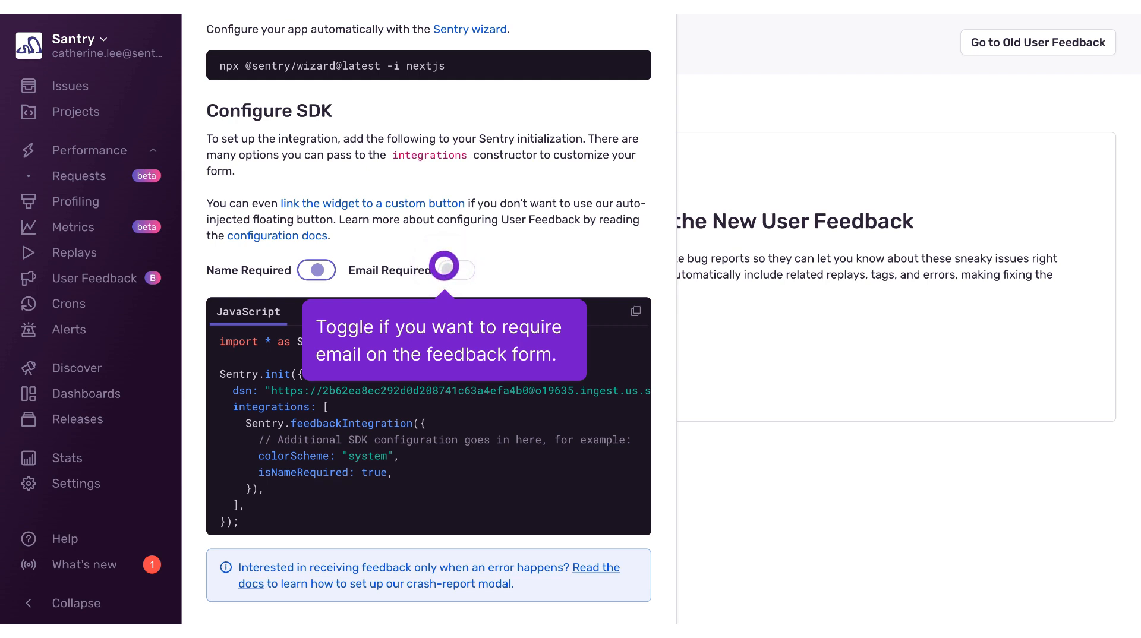
left_click(456, 270)
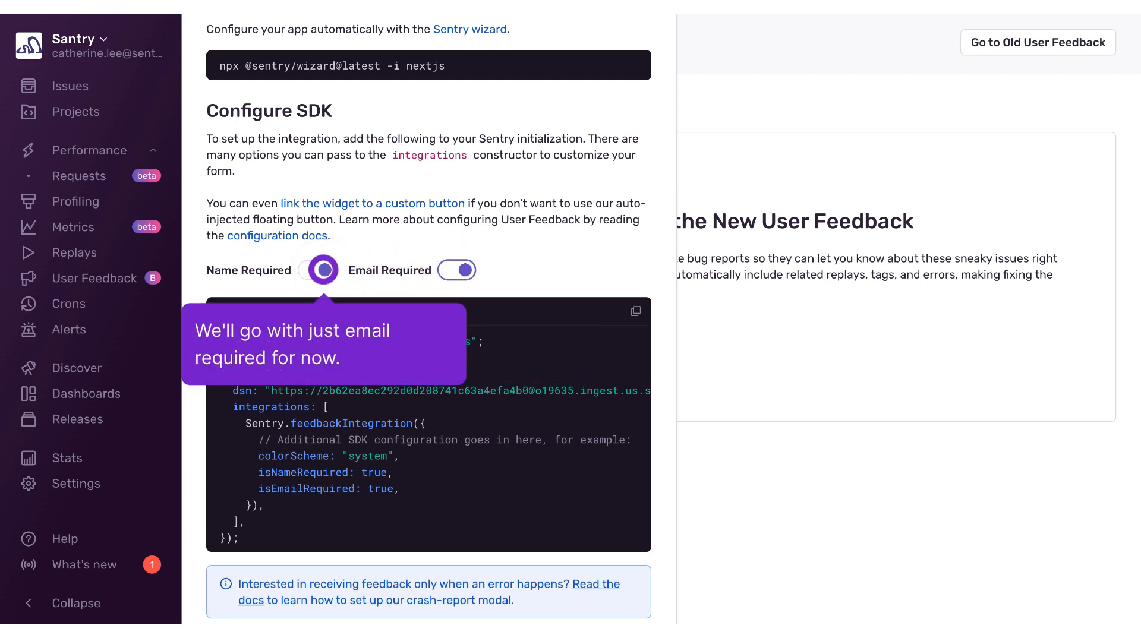
left_click(321, 270)
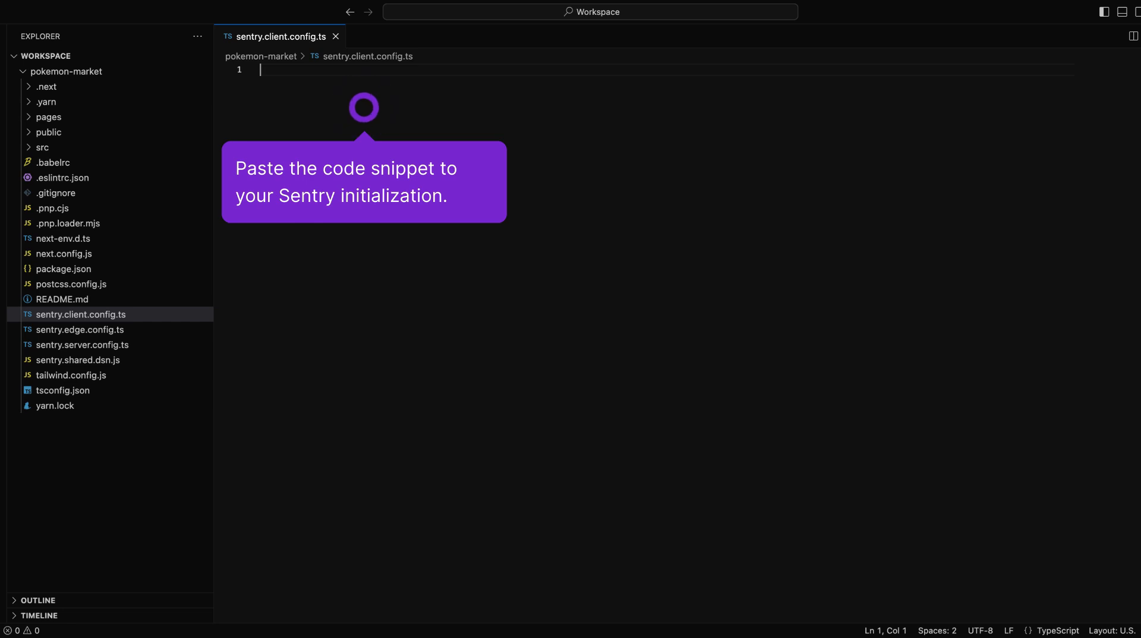
type("import * as Sentry from \"@sentry/nextjs\";")
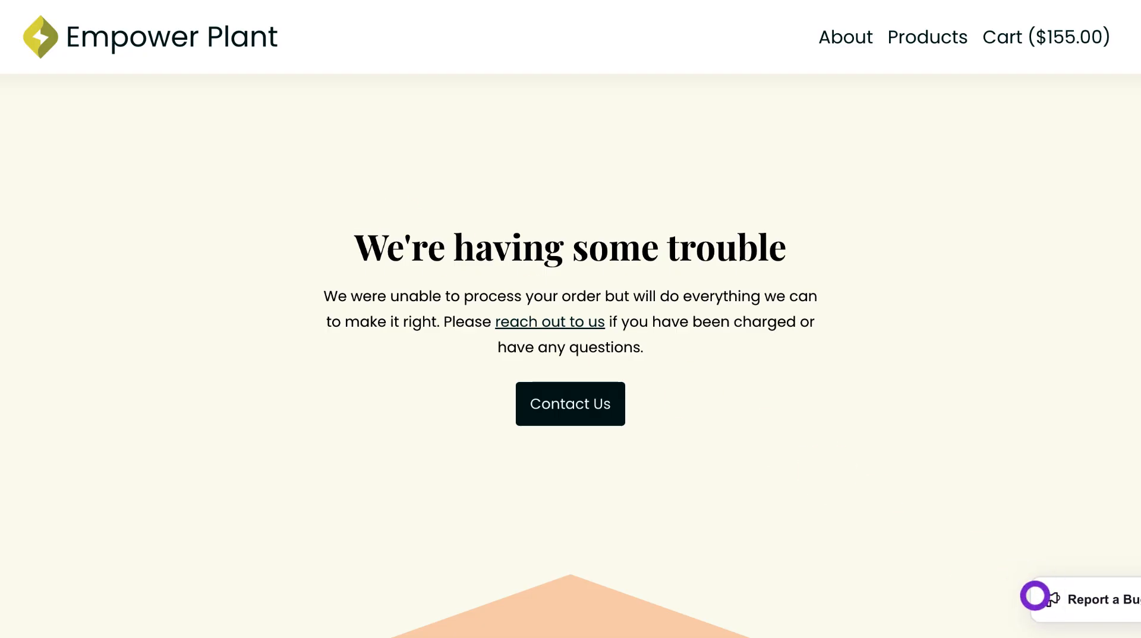
Send a bug report reading "checkout isn't working - errored out."
type("checkout isn't working - errored out.")
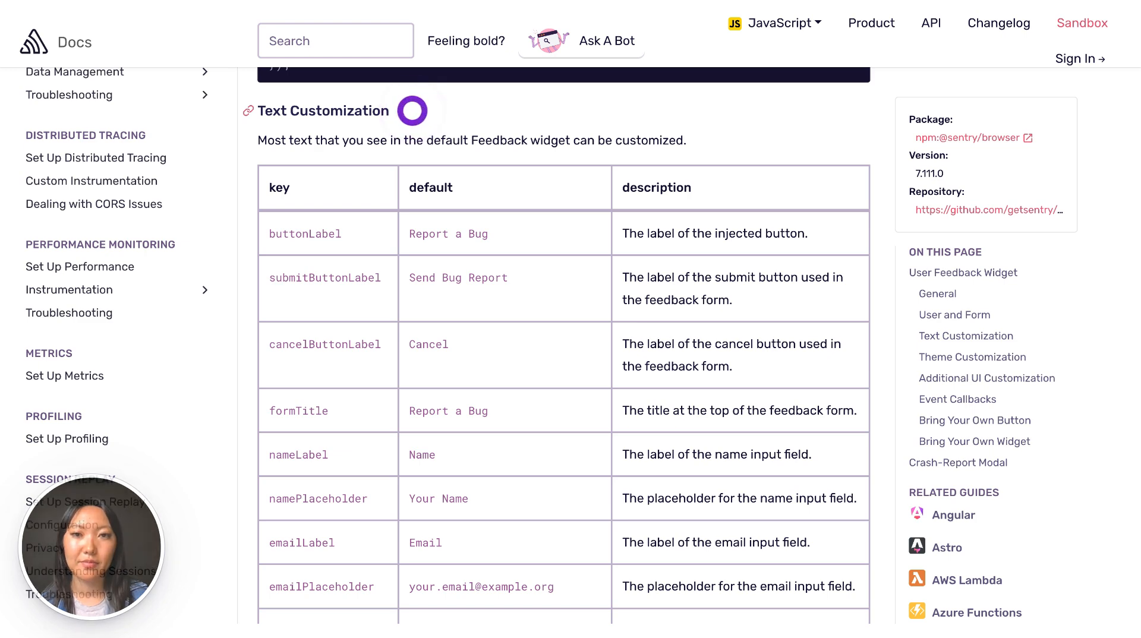
Scroll the User Feedback widget docs down to the Text Customization table
scroll("down", 3)
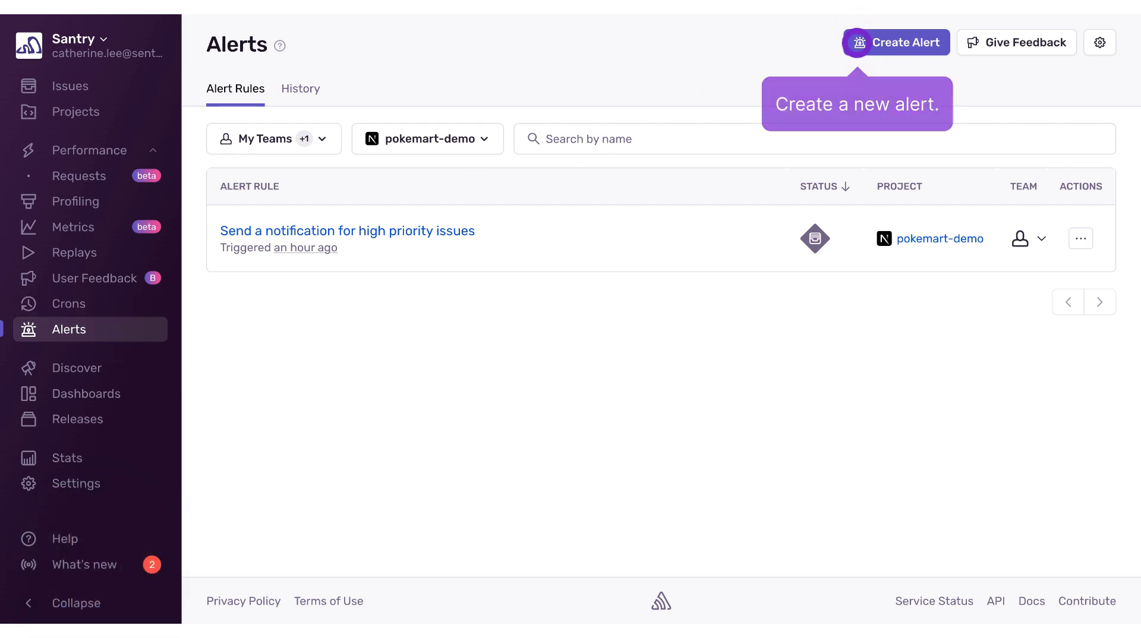
Create a pokemart-demo issue alert filtered to issues whose category equals Feedback
left_click(895, 41)
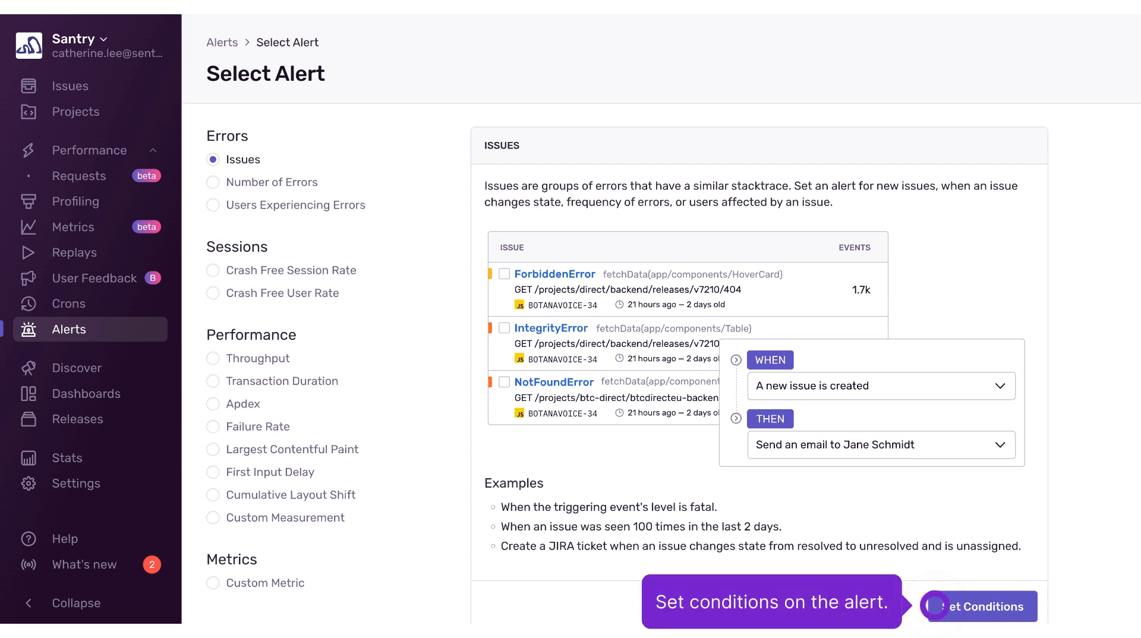
left_click(989, 606)
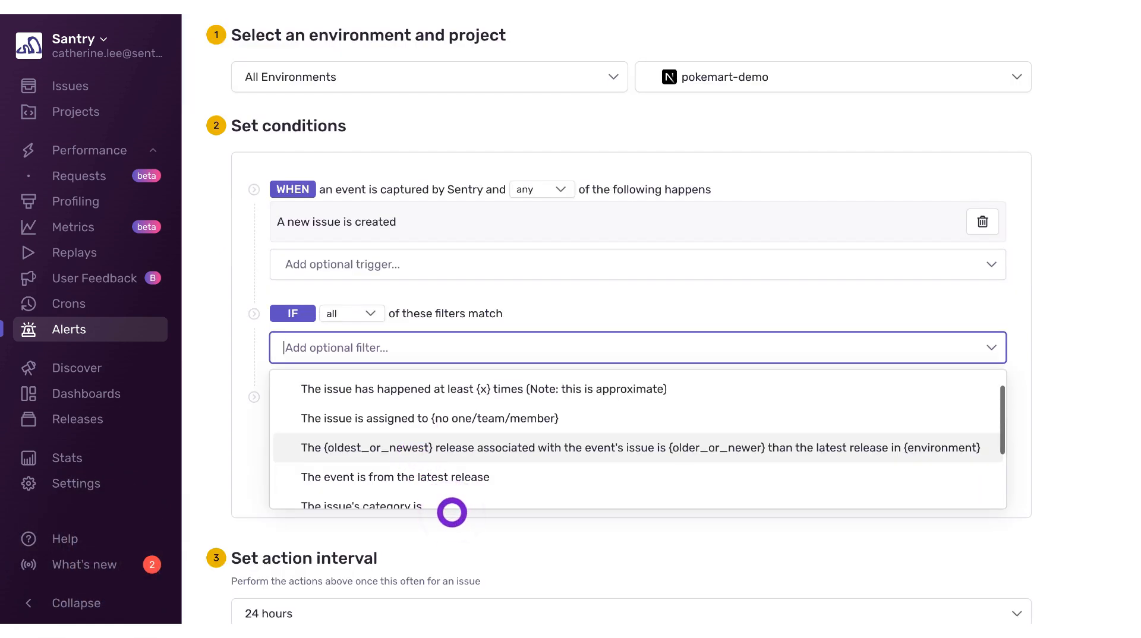
left_click(359, 506)
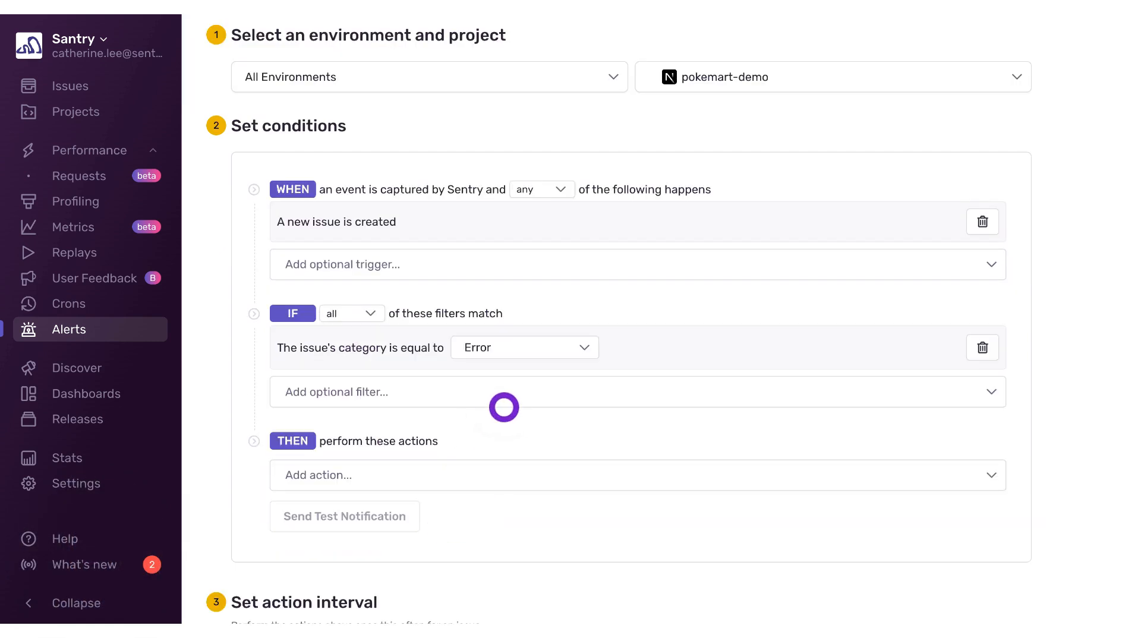
mouse_move(528, 359)
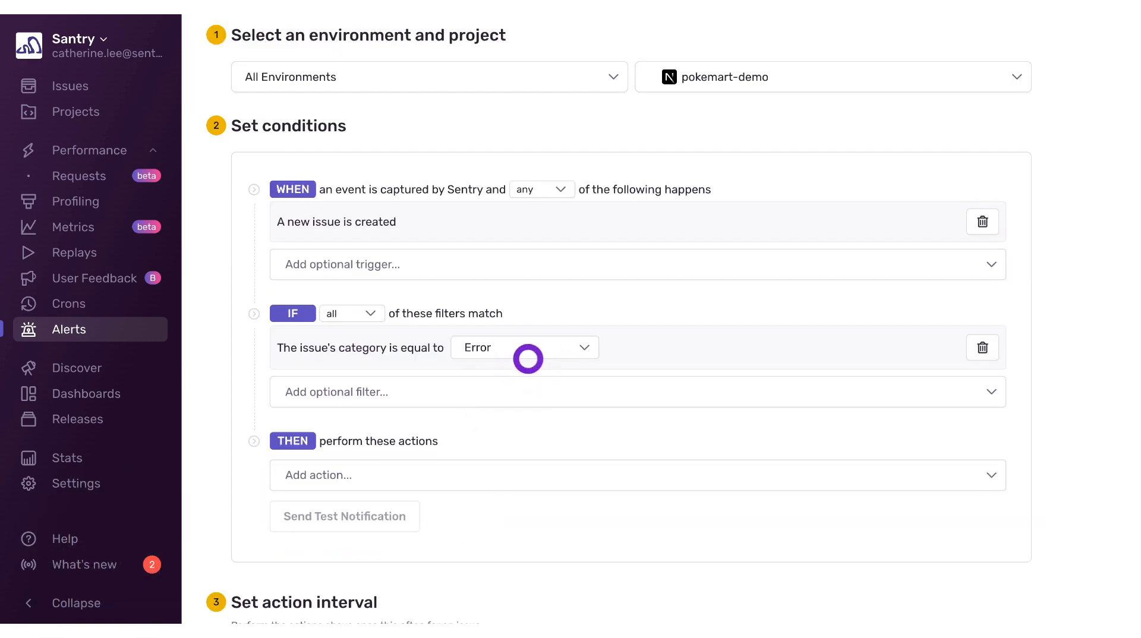
left_click(524, 347)
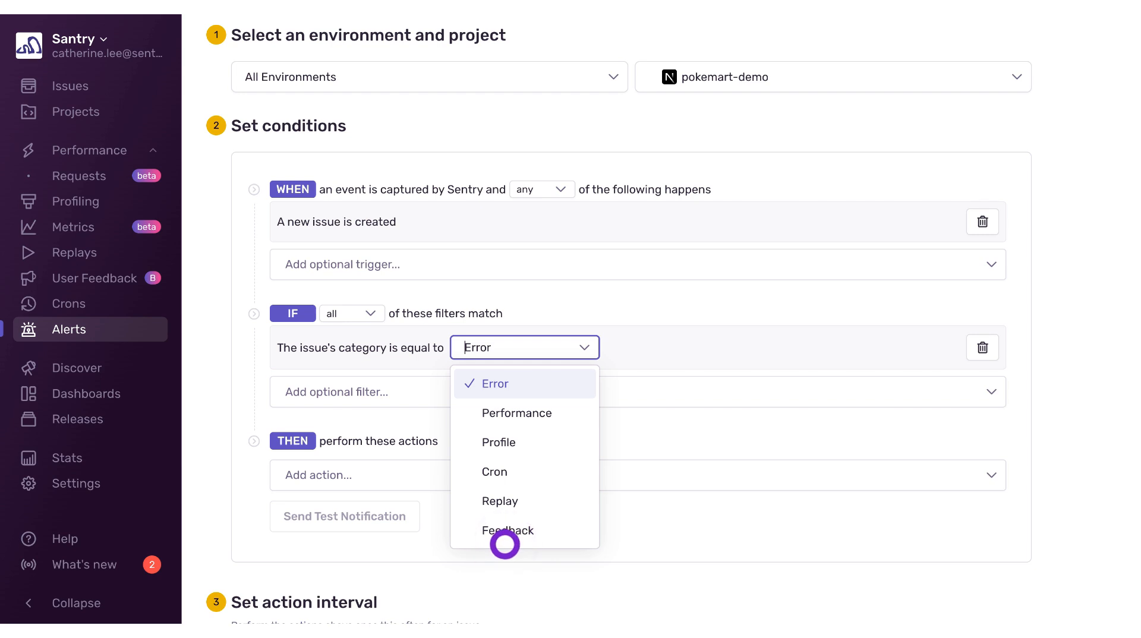
left_click(509, 530)
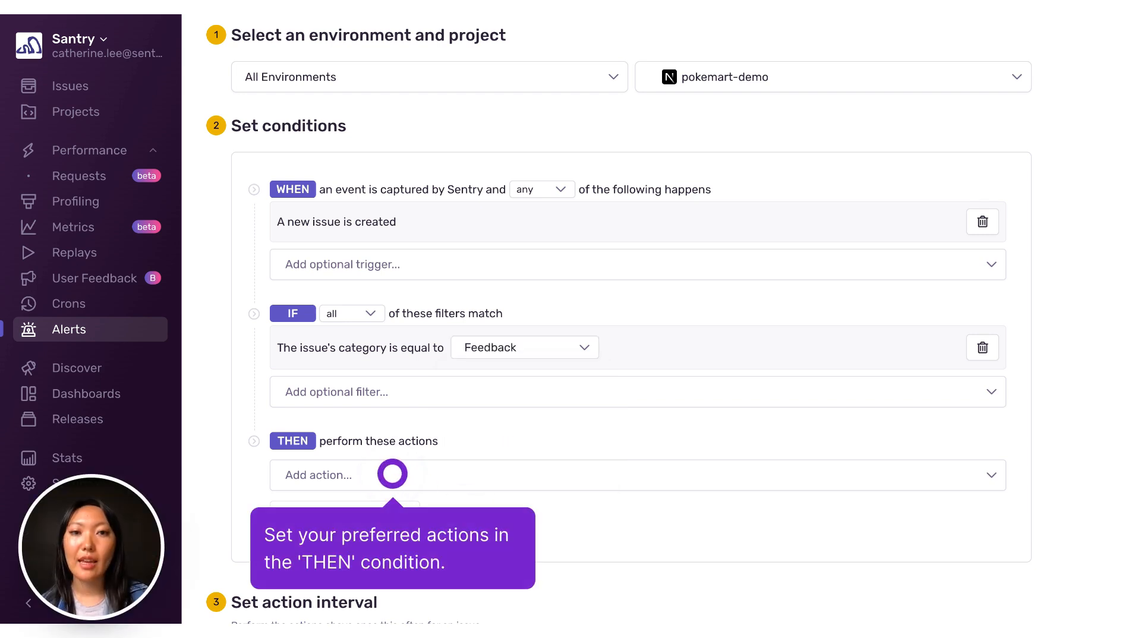